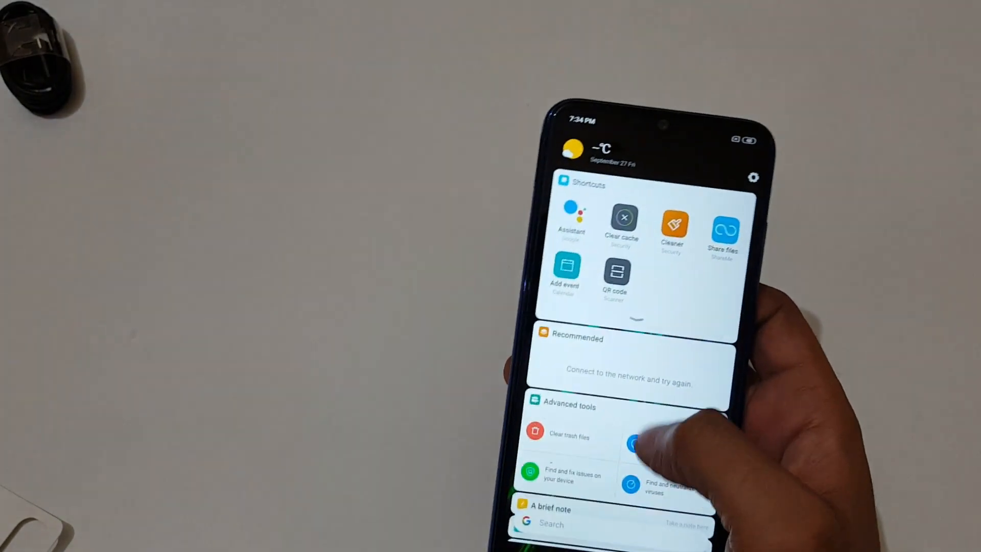
# Scroll through the Settings list past Storage and Additional settings, then open Camera settings
pyautogui.scroll(3)
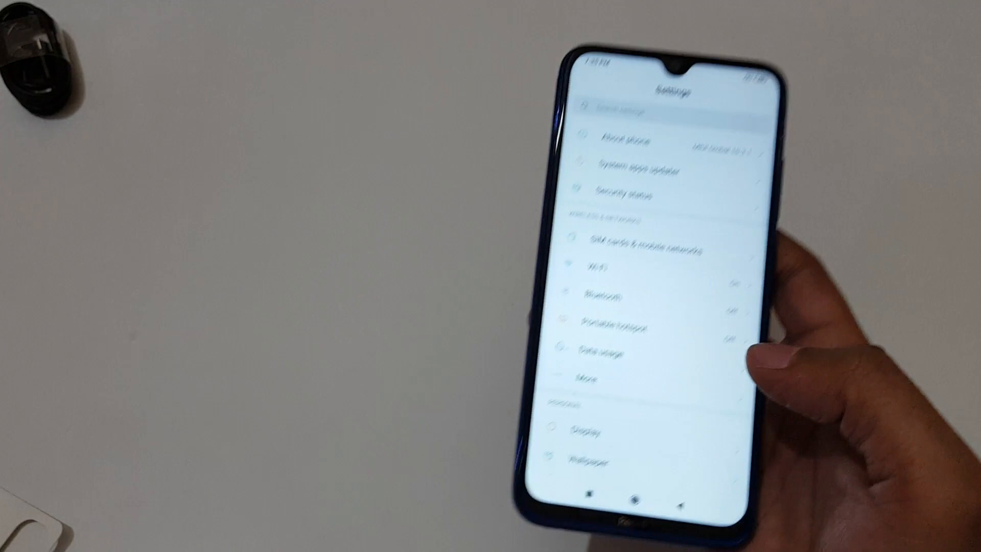
pyautogui.scroll(-3)
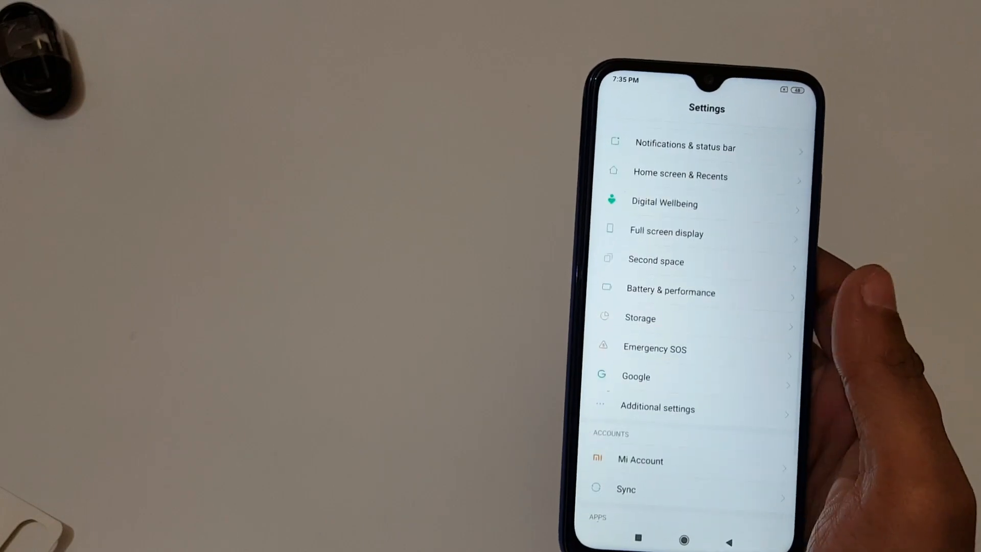
pyautogui.click(640, 317)
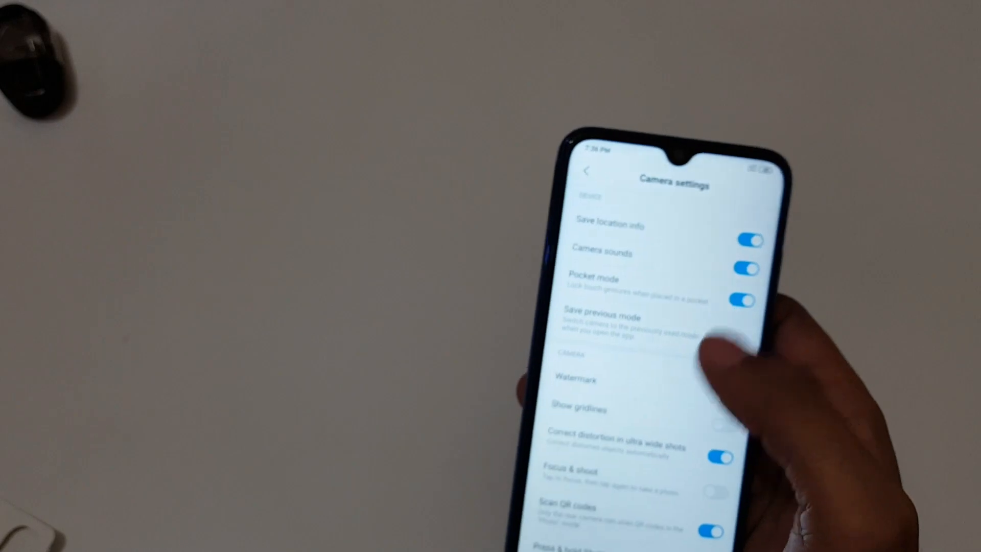
pyautogui.scroll(-3)
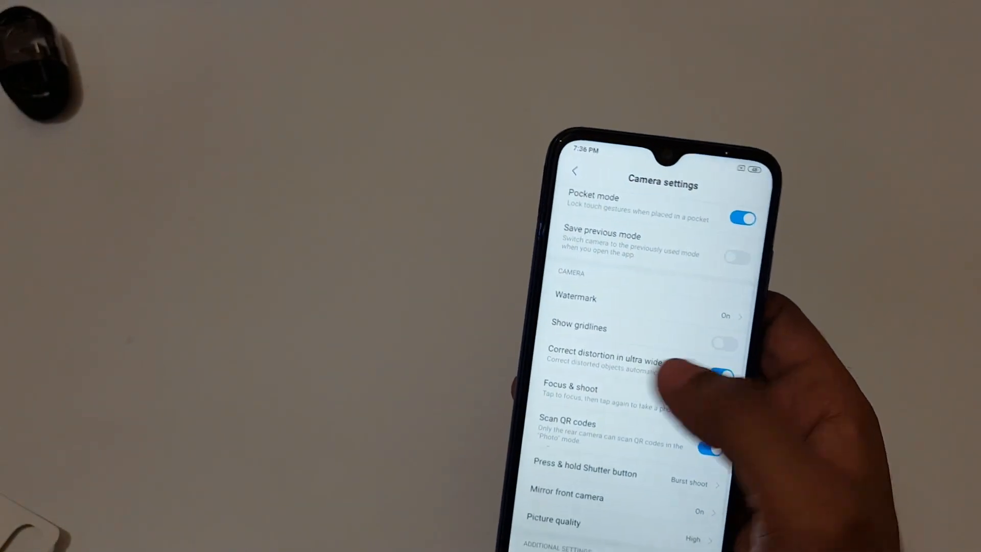
pyautogui.scroll(-3)
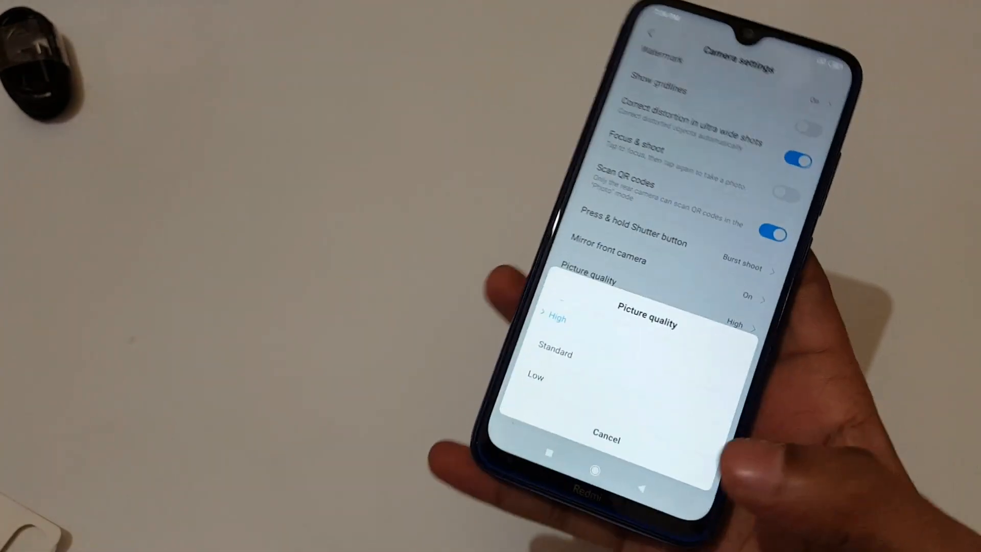
pyautogui.click(605, 436)
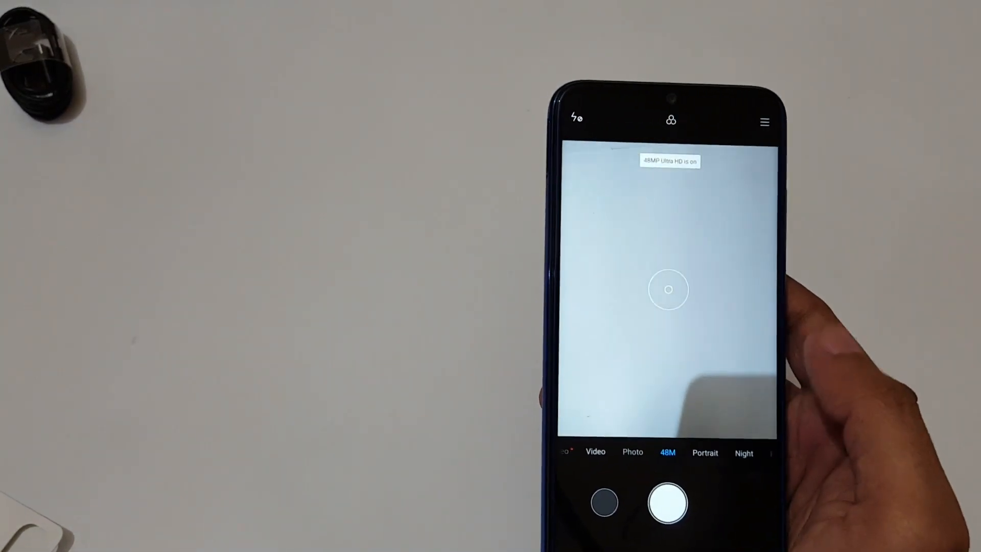
# Select Portrait mode from the camera mode strip
pyautogui.click(705, 452)
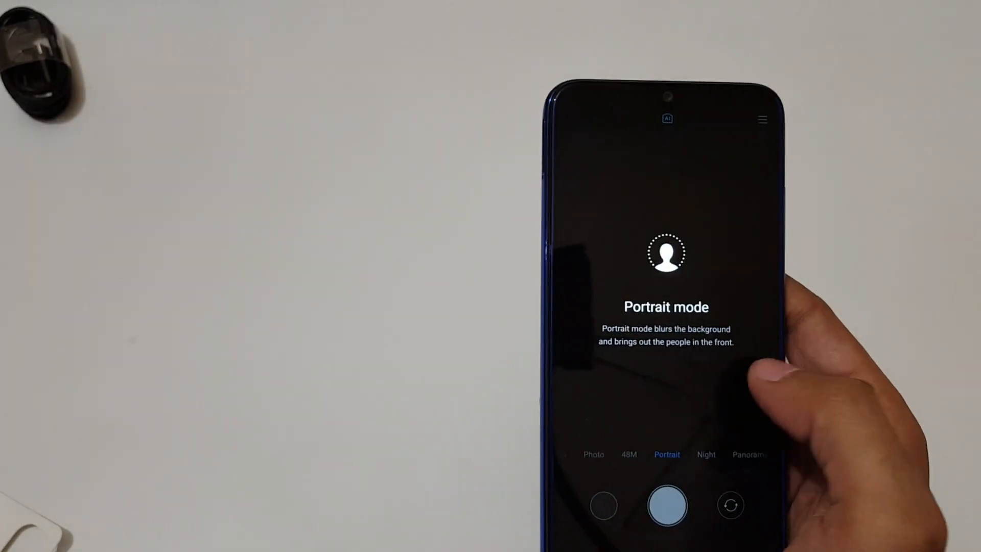